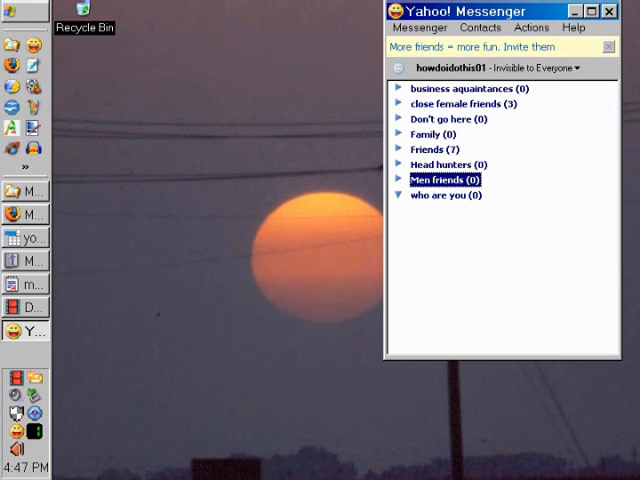
mouse_move(118, 466)
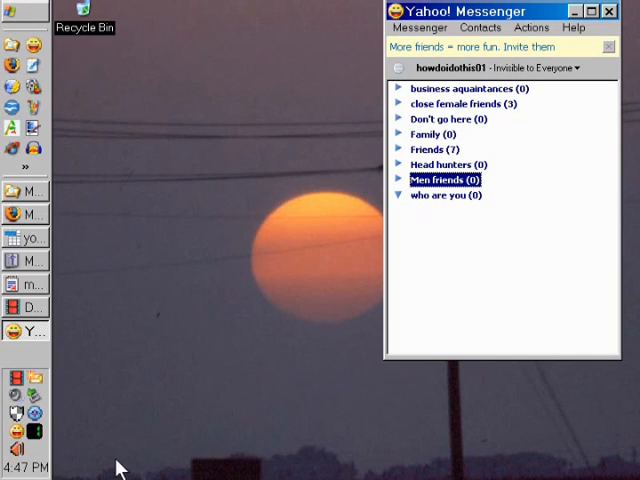
mouse_move(142, 318)
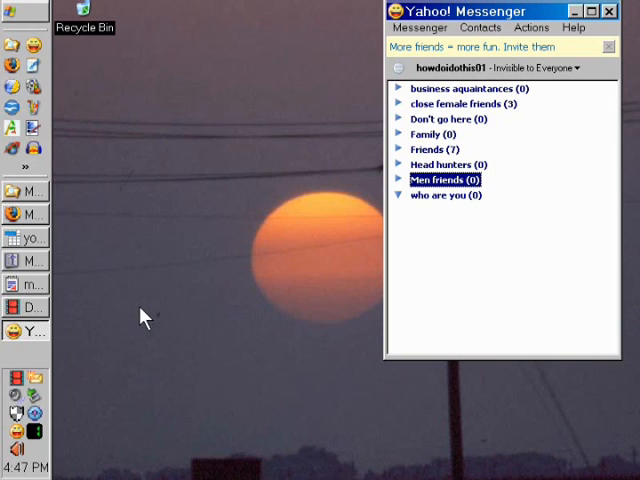
mouse_move(383, 207)
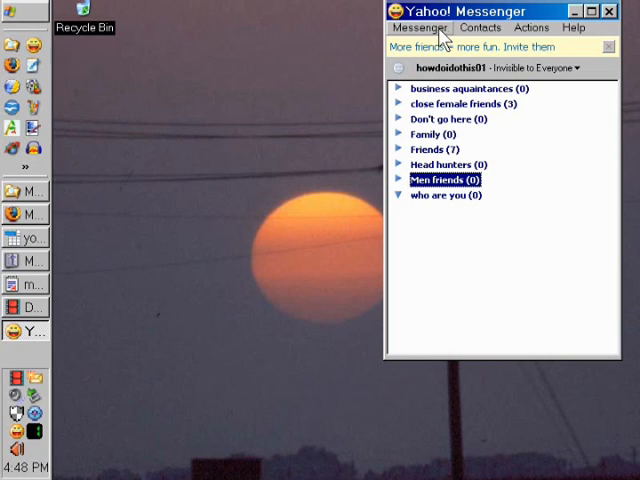
mouse_move(470, 27)
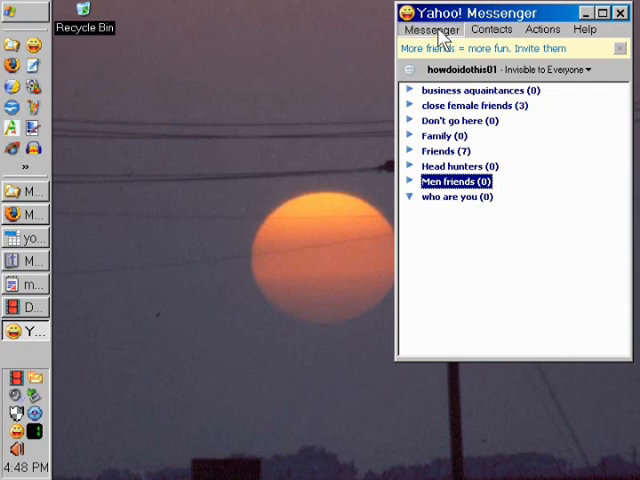
Open Preferences from the Messenger menu to reach the General settings
left_click(433, 29)
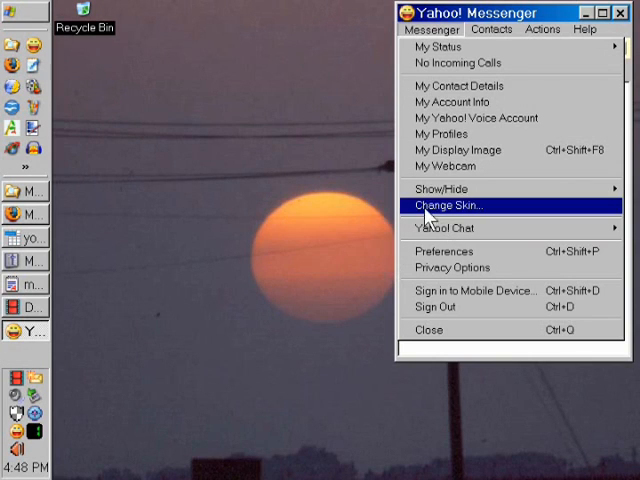
mouse_move(388, 195)
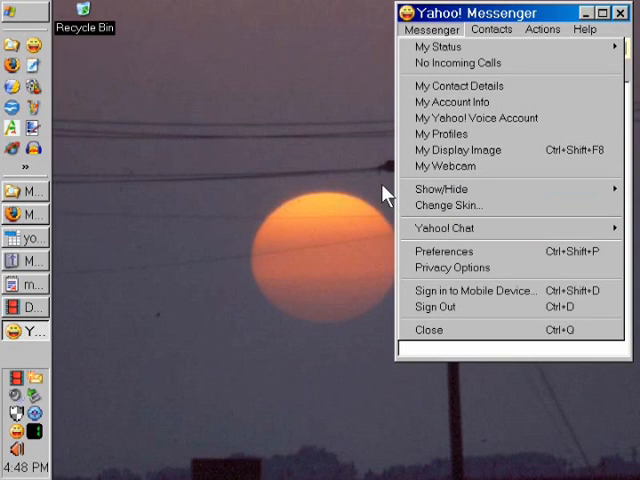
mouse_move(395, 205)
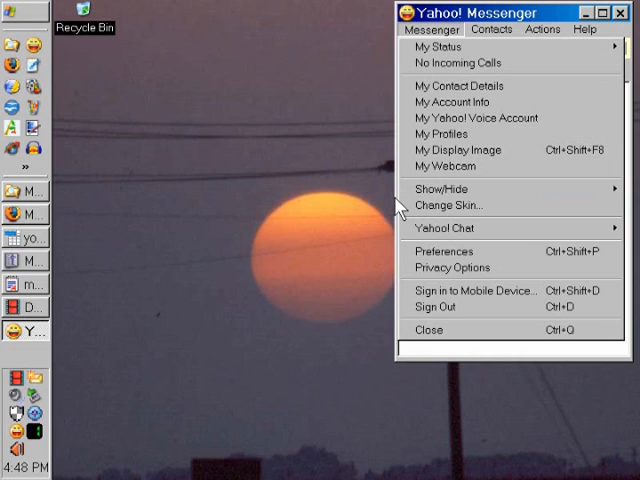
mouse_move(393, 207)
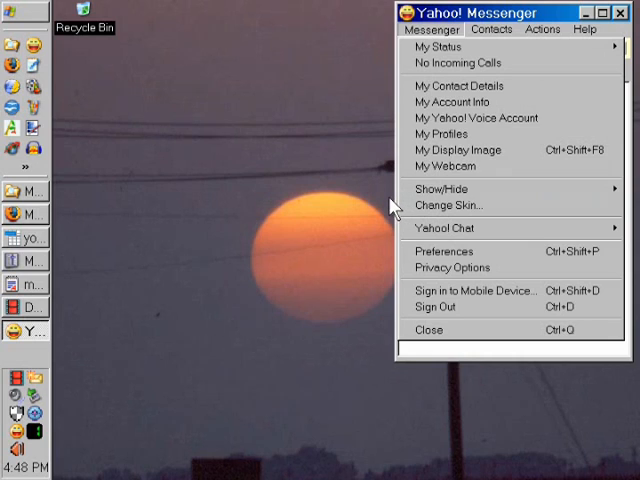
mouse_move(445, 251)
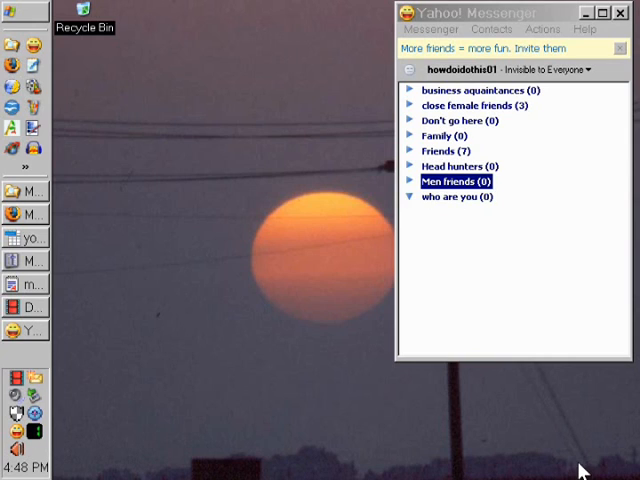
mouse_move(462, 308)
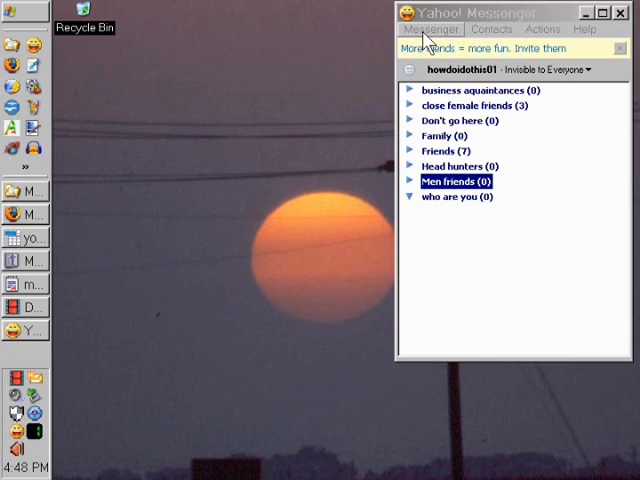
left_click(431, 29)
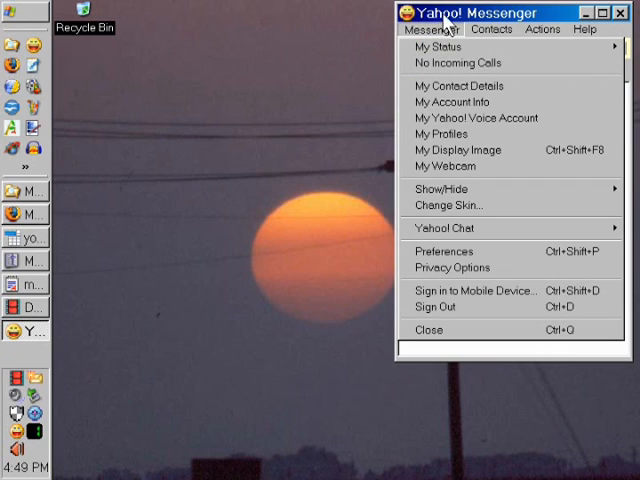
mouse_move(444, 251)
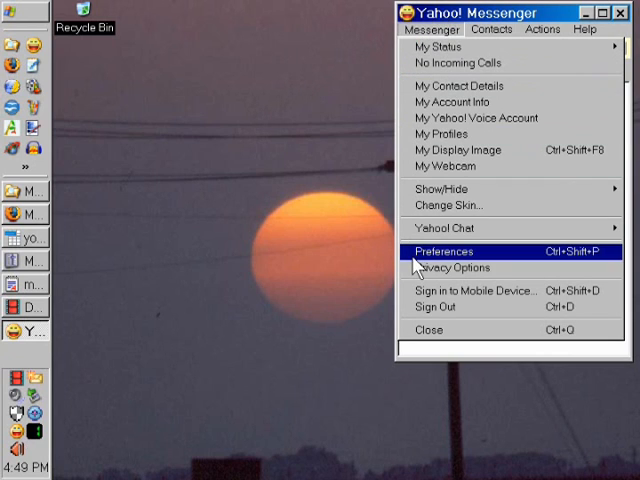
left_click(444, 251)
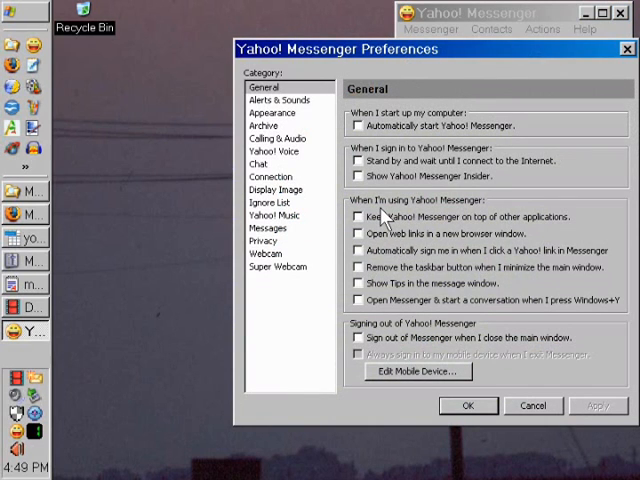
mouse_move(363, 192)
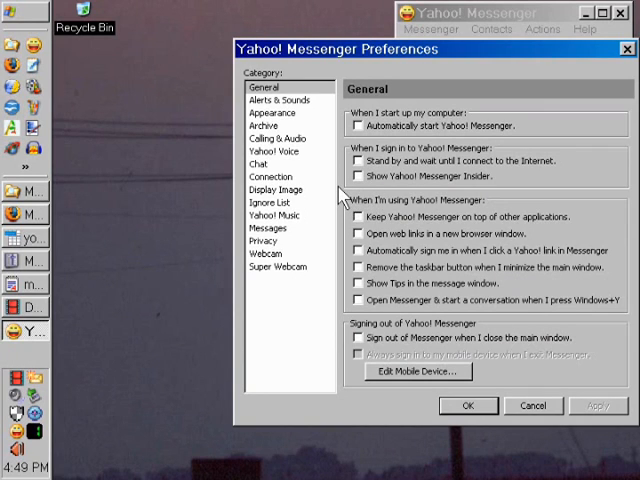
mouse_move(322, 173)
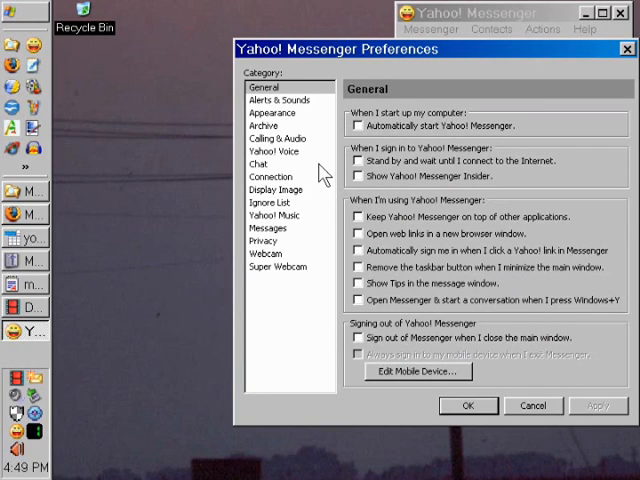
mouse_move(280, 138)
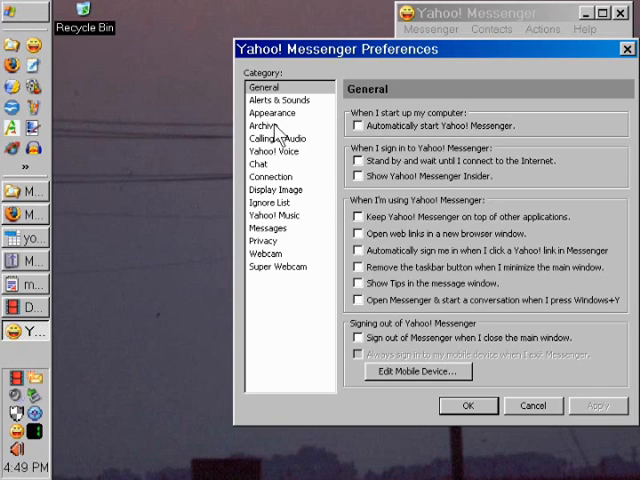
Show the Archive preferences, with 'Yes, save all of my messages' selected
left_click(262, 126)
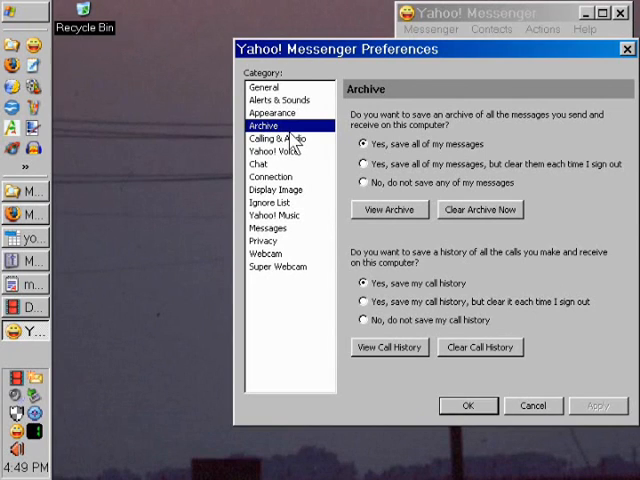
mouse_move(328, 148)
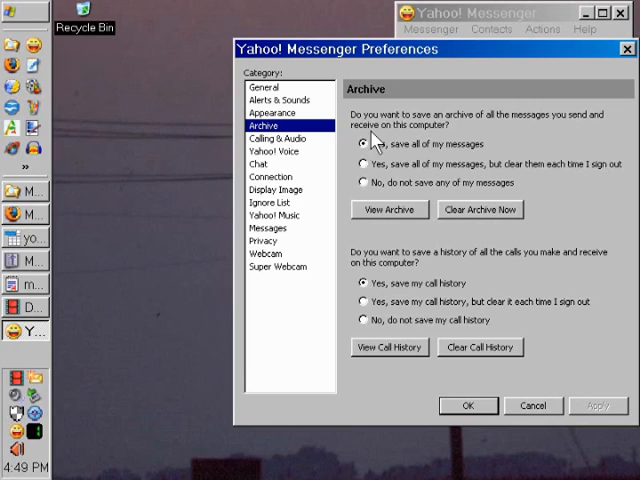
mouse_move(375, 135)
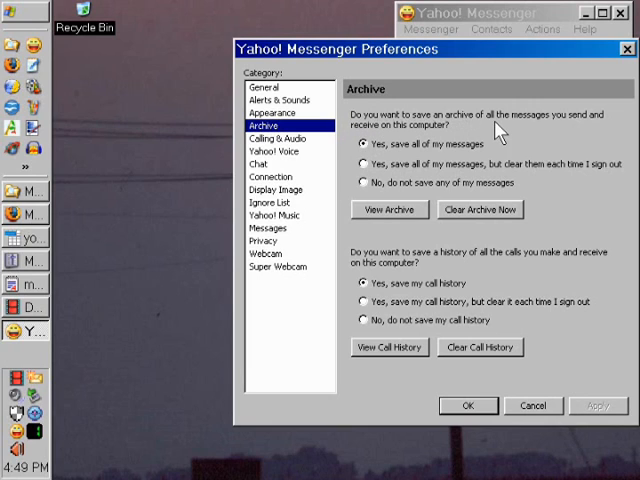
mouse_move(420, 155)
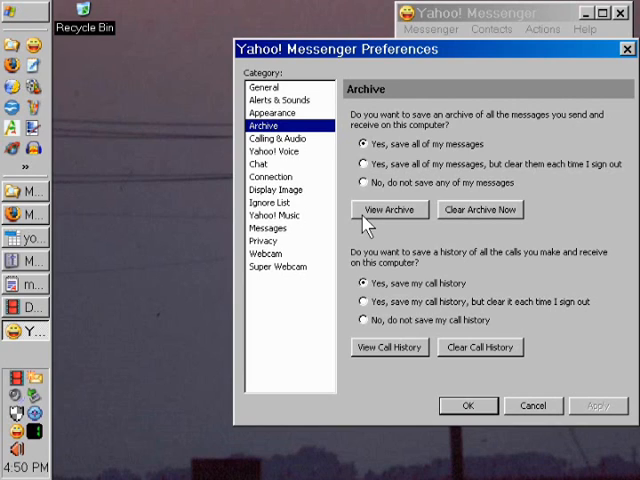
mouse_move(290, 228)
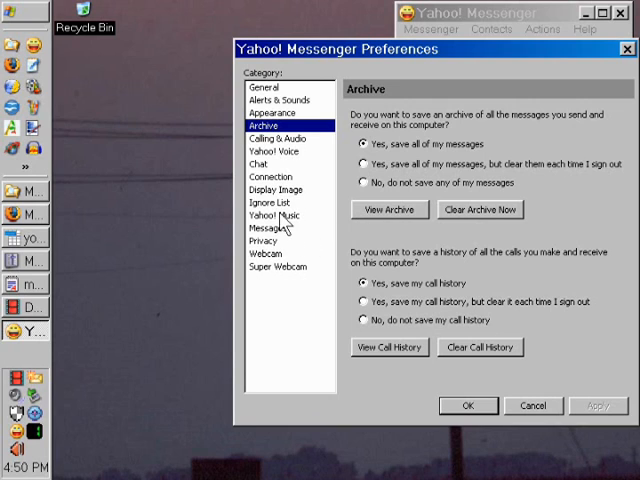
Show the Ignore List set to ignore only listed people, and select the first ignored user
left_click(269, 202)
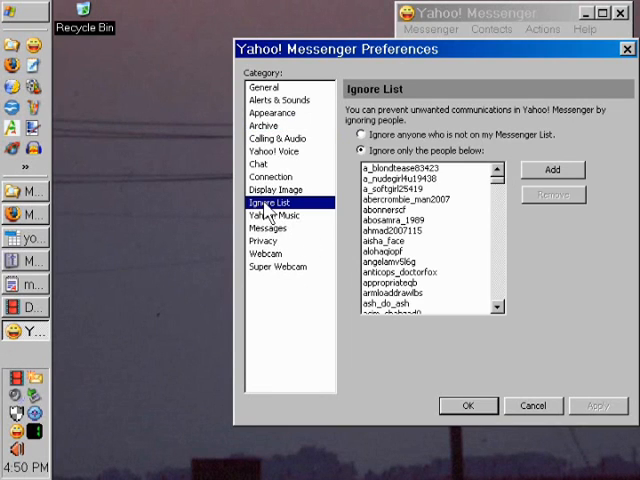
mouse_move(265, 215)
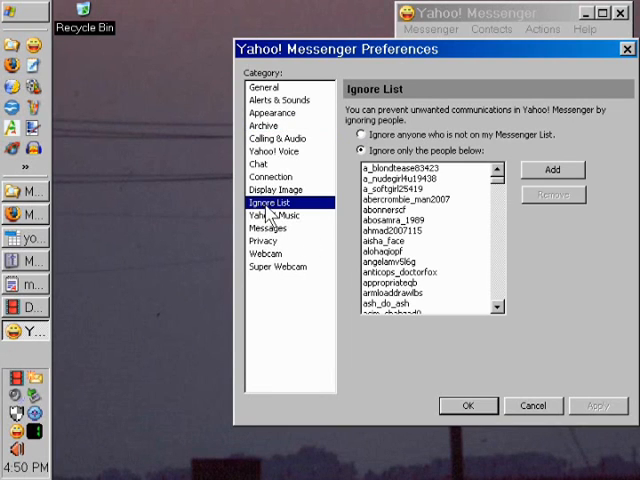
mouse_move(405, 122)
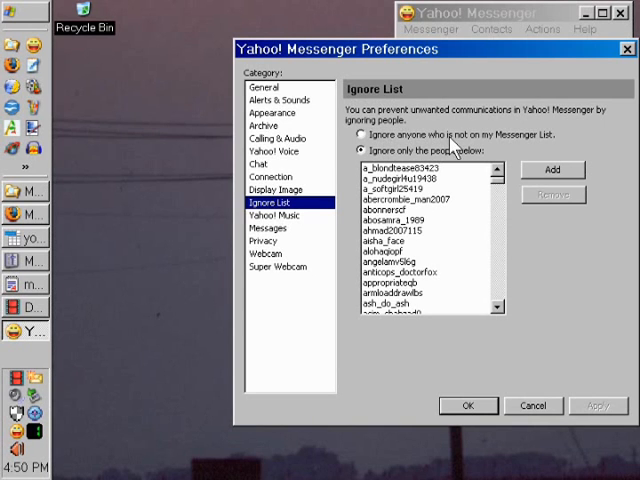
mouse_move(538, 150)
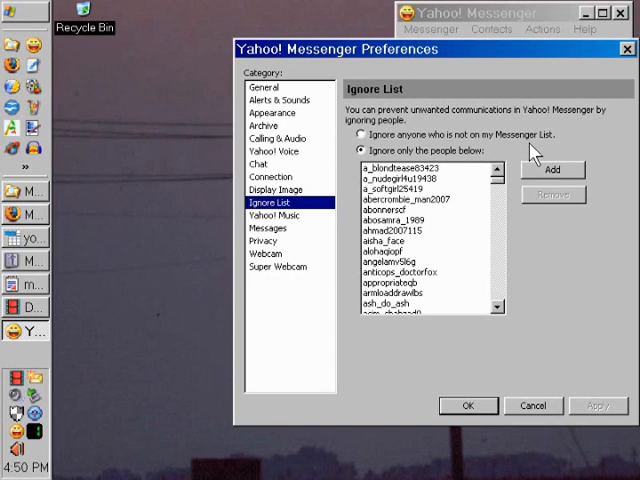
mouse_move(530, 155)
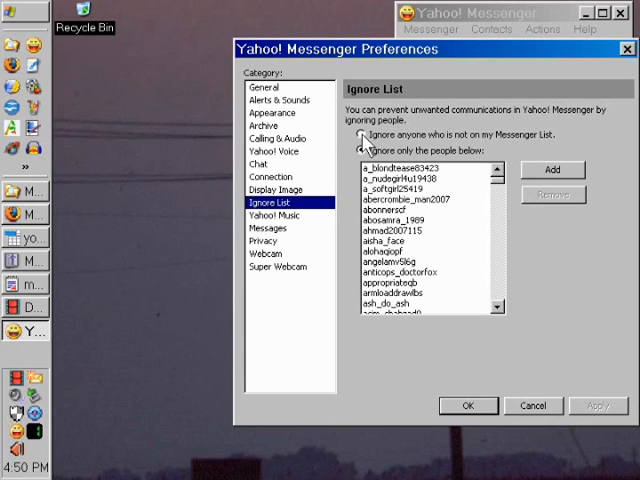
left_click(360, 150)
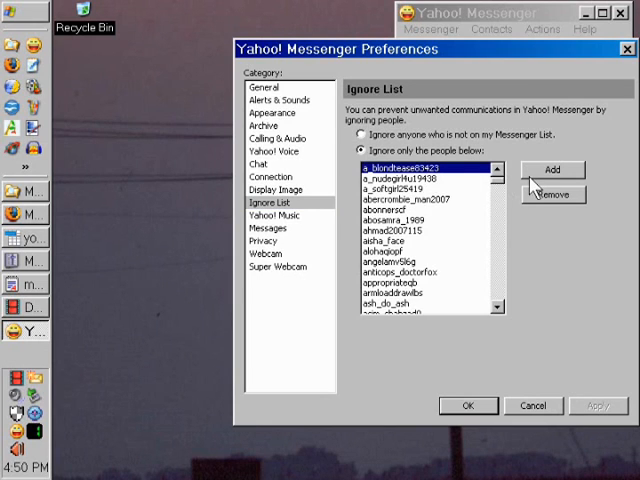
left_click(553, 169)
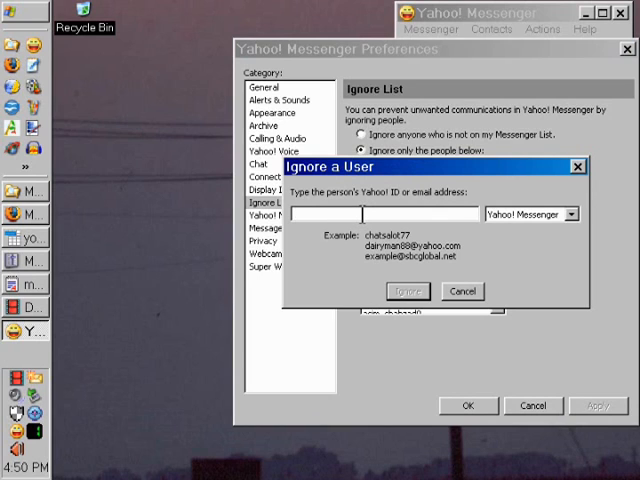
mouse_move(390, 240)
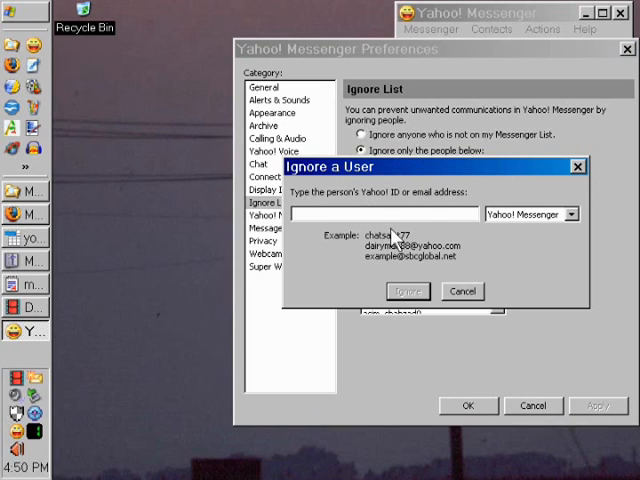
mouse_move(355, 250)
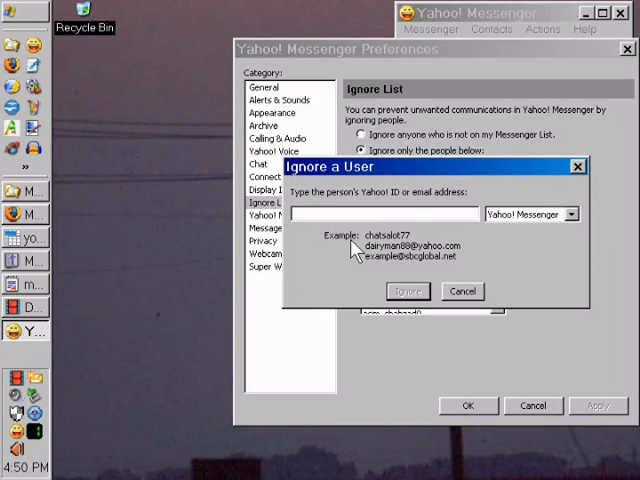
mouse_move(583, 225)
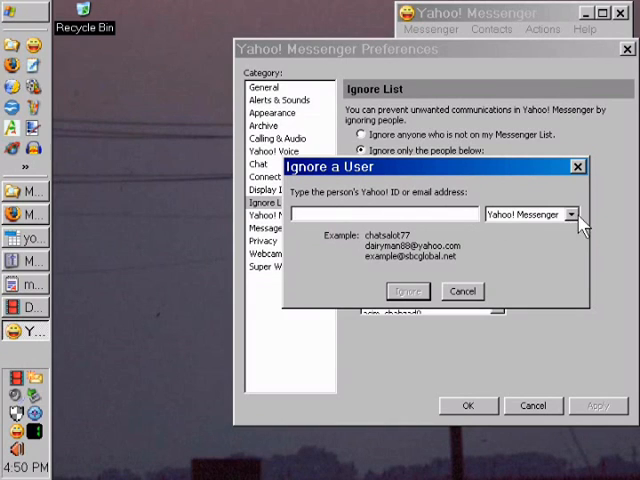
left_click(572, 214)
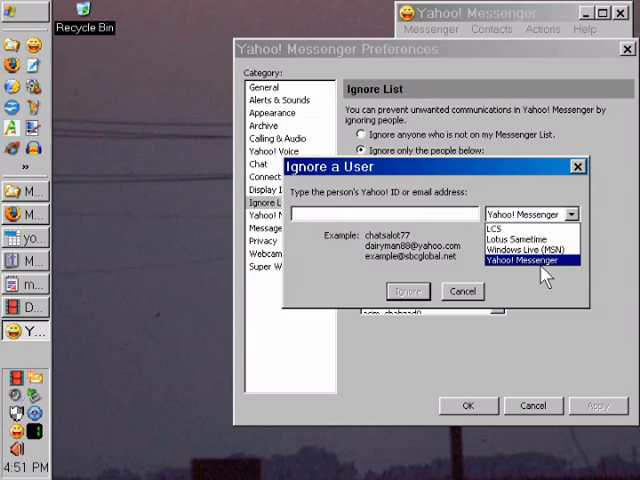
mouse_move(515, 247)
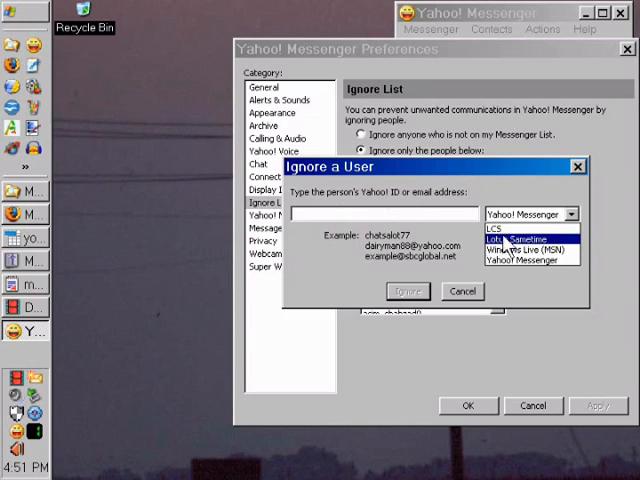
left_click(530, 261)
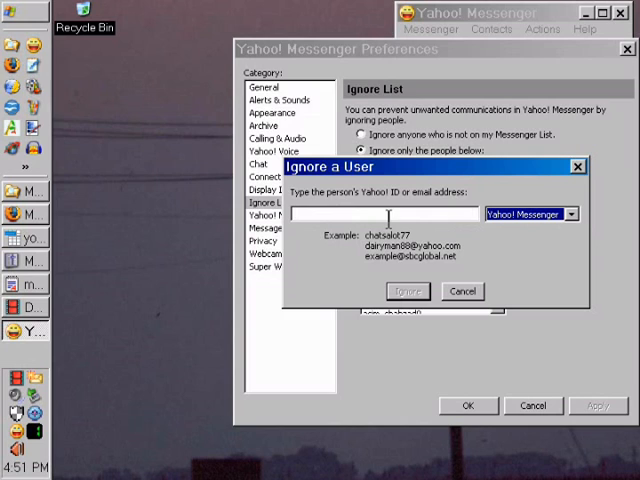
mouse_move(383, 265)
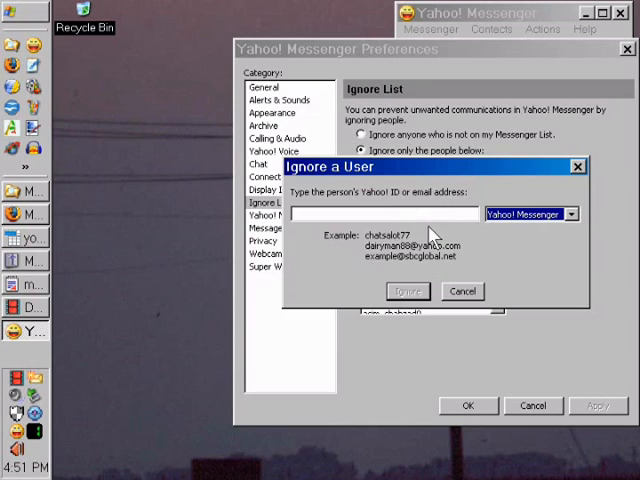
mouse_move(462, 298)
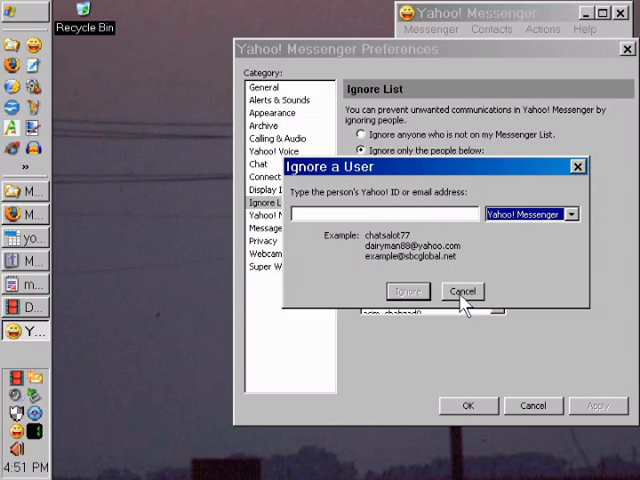
mouse_move(465, 278)
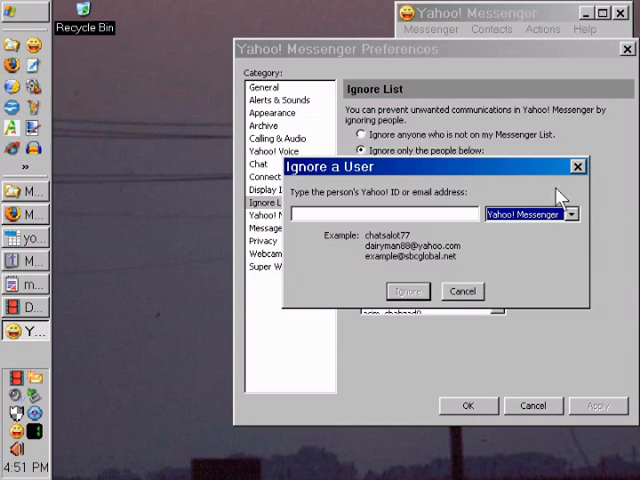
mouse_move(574, 167)
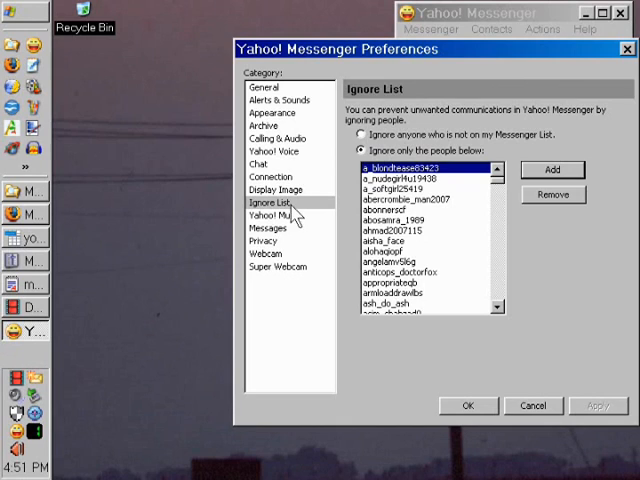
mouse_move(370, 138)
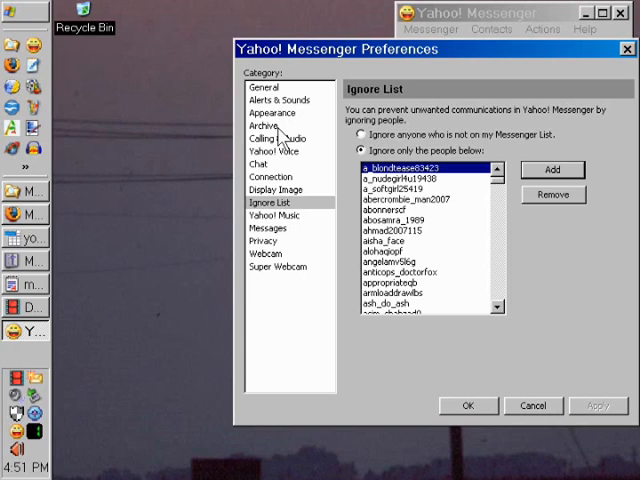
mouse_move(393, 140)
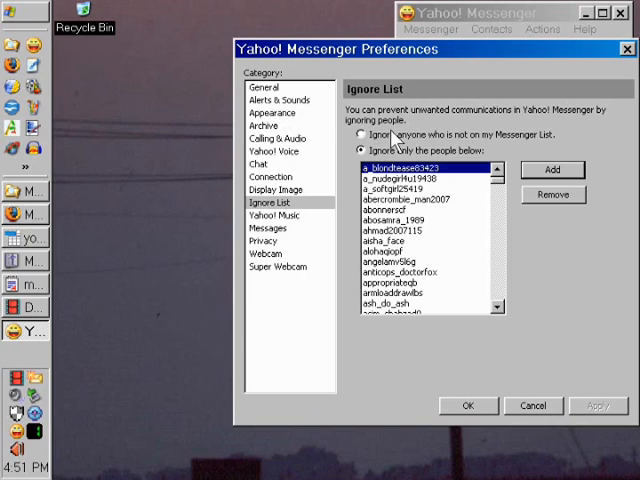
mouse_move(385, 140)
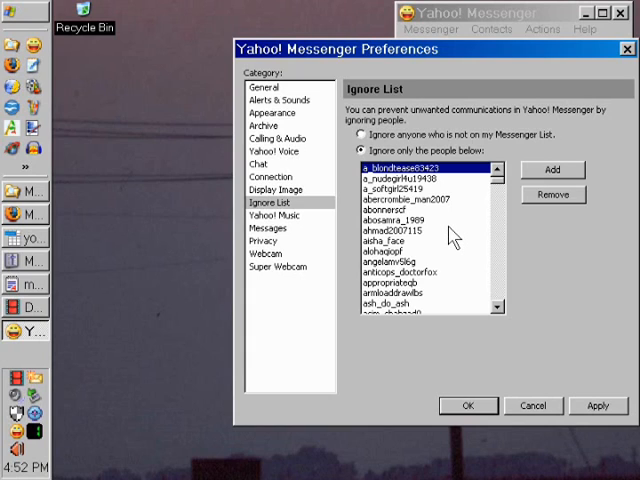
mouse_move(472, 291)
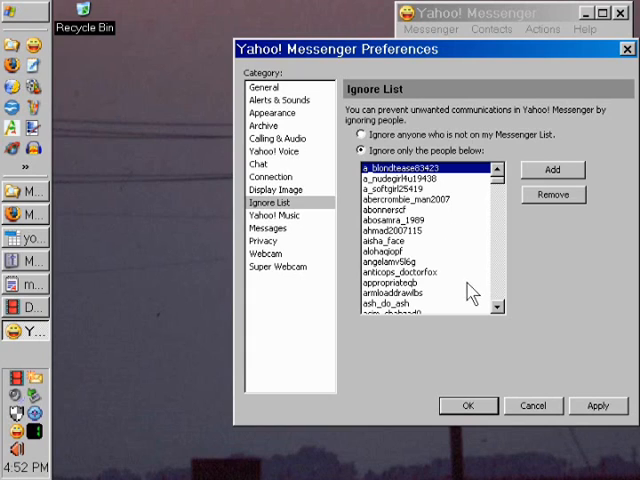
mouse_move(458, 305)
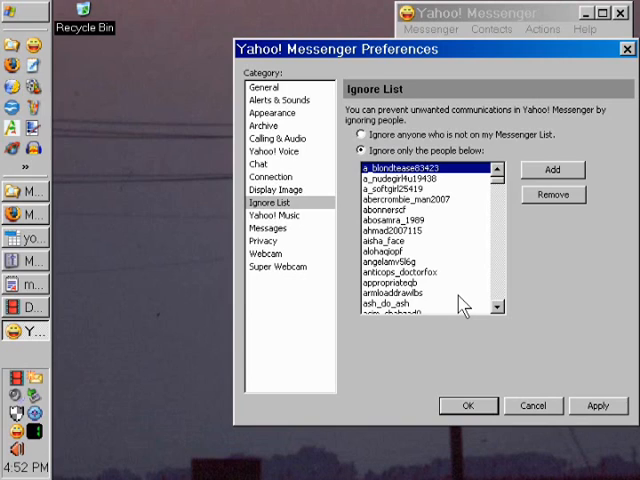
mouse_move(448, 290)
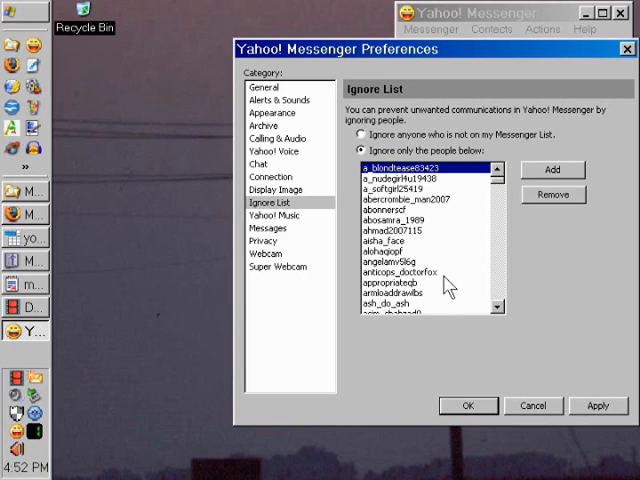
mouse_move(438, 225)
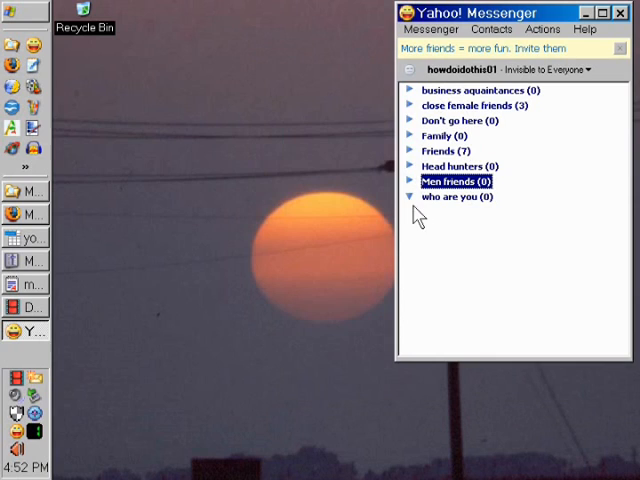
mouse_move(418, 95)
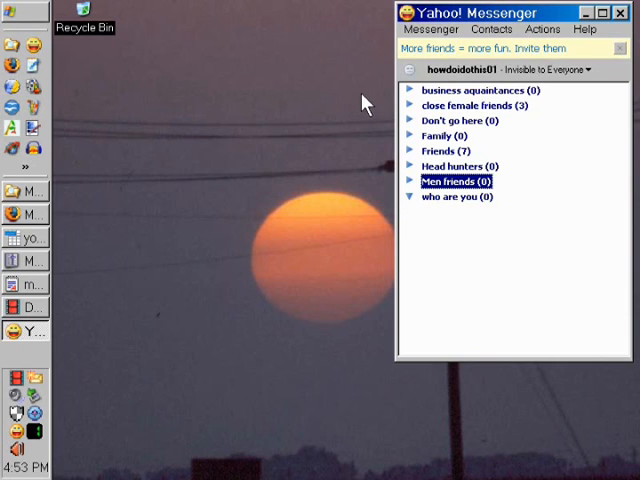
mouse_move(618, 40)
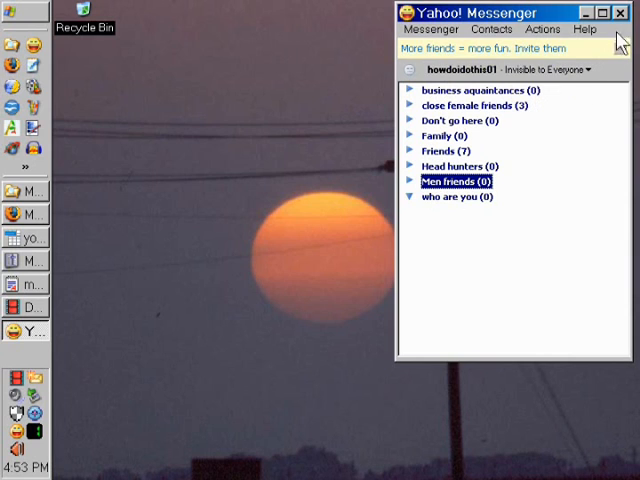